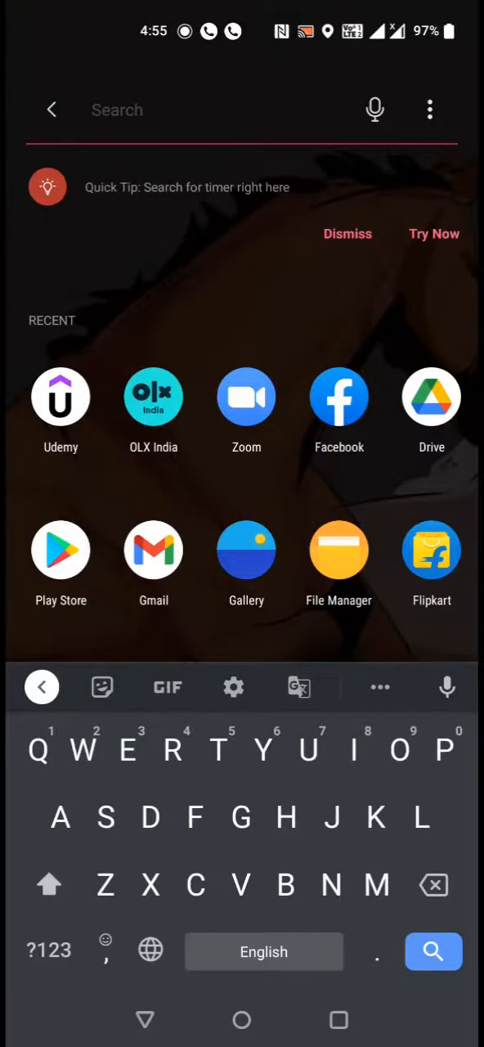
Search 'Ma' in the launcher and launch Google Maps on the Kurnool map.
{"action": "type", "text": "Ma"}
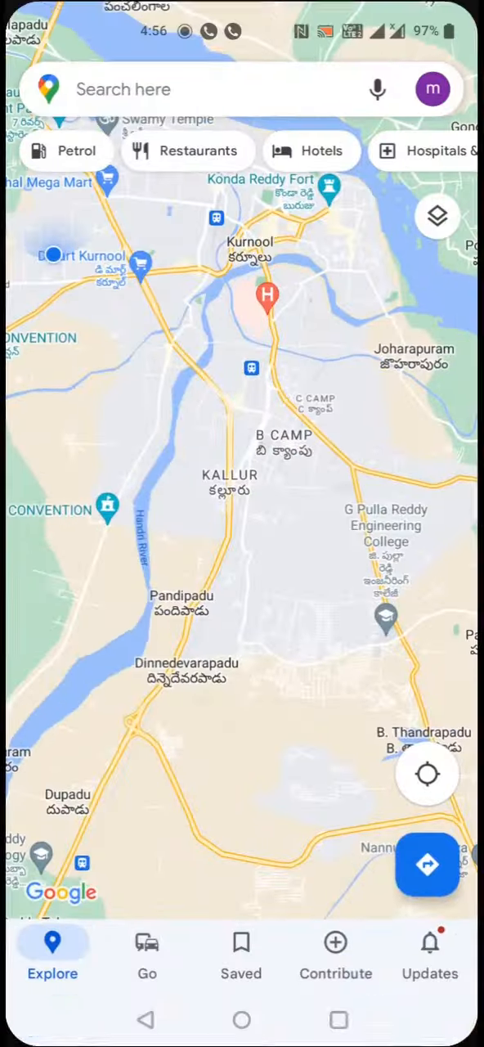
Go from the profile account menu to the Offline maps page.
{"action": "left_click", "coordinate": [432, 89]}
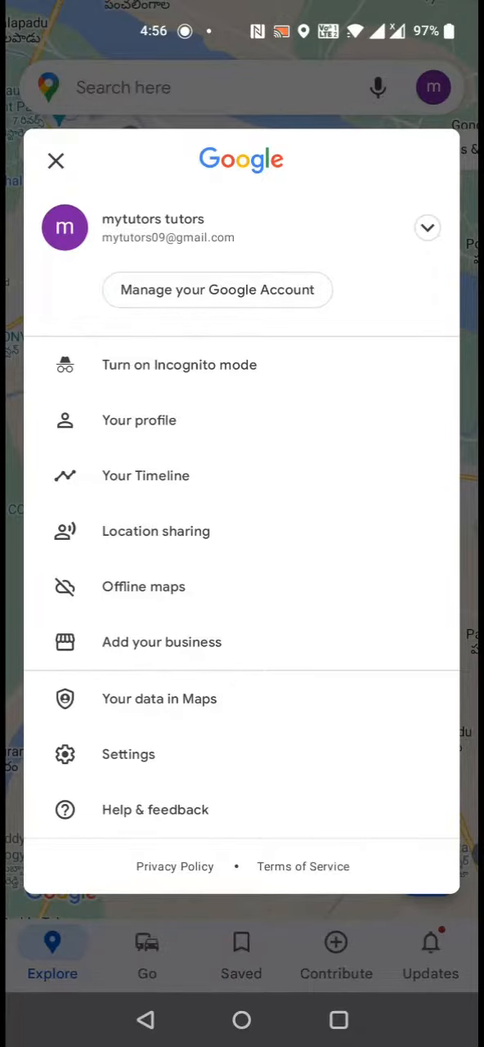
{"action": "left_click", "coordinate": [144, 585]}
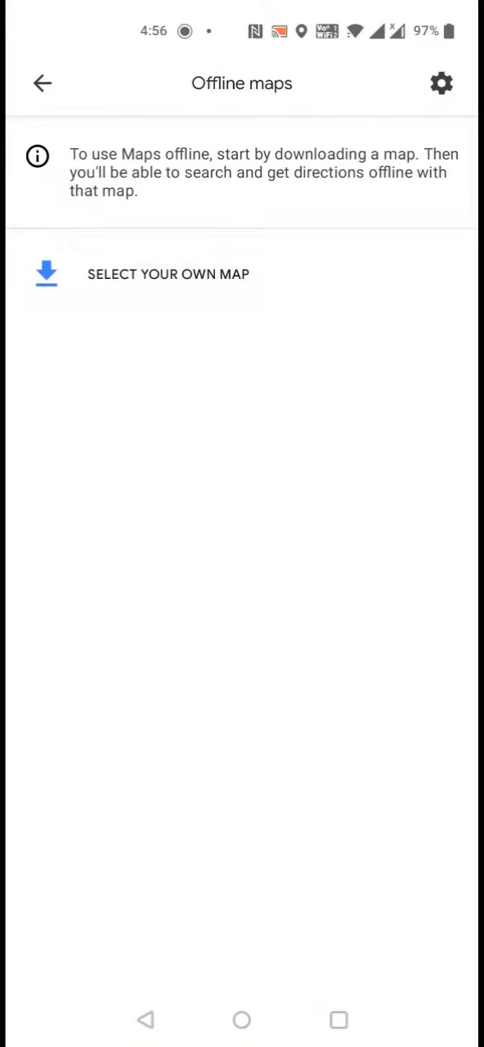
Frame a custom Kurnool area and start its offline download.
{"action": "left_click", "coordinate": [167, 275]}
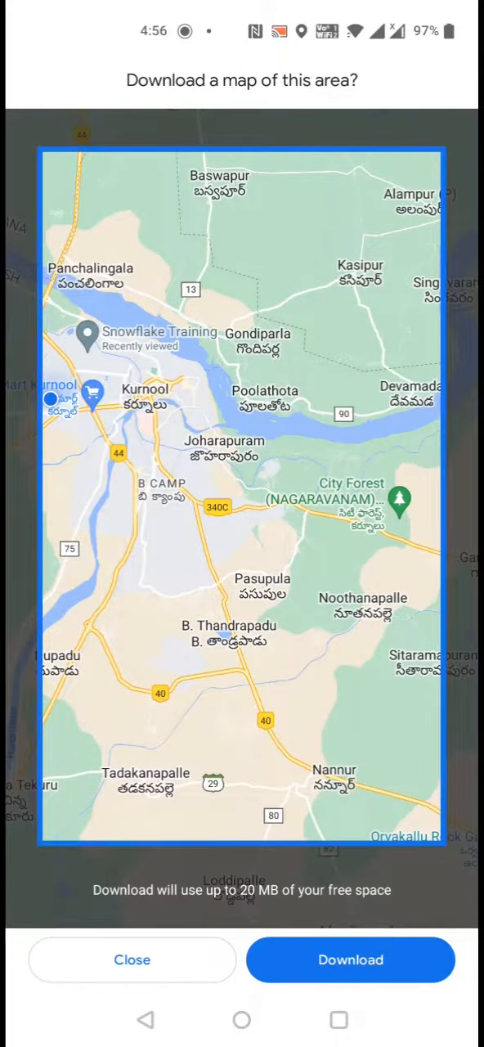
{"action": "left_click", "coordinate": [350, 959]}
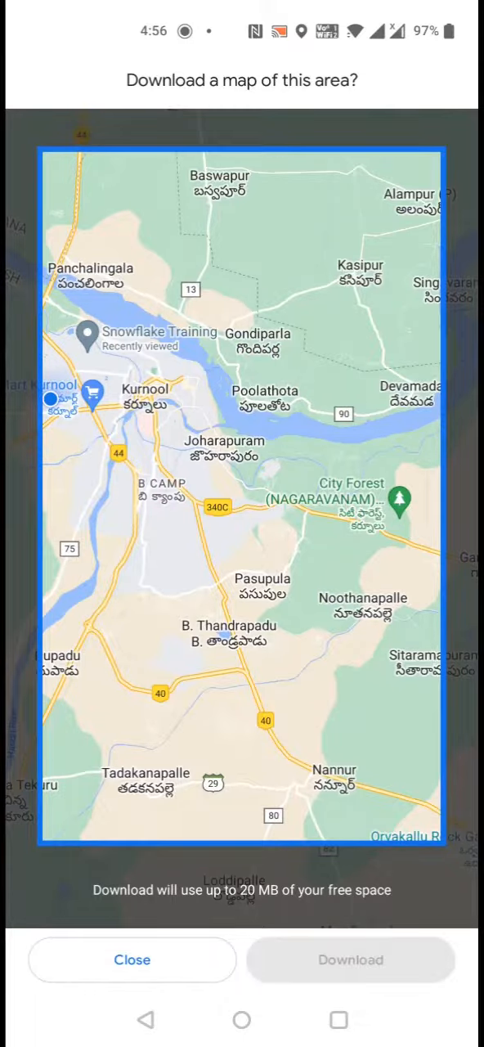
{"action": "left_click", "coordinate": [350, 959]}
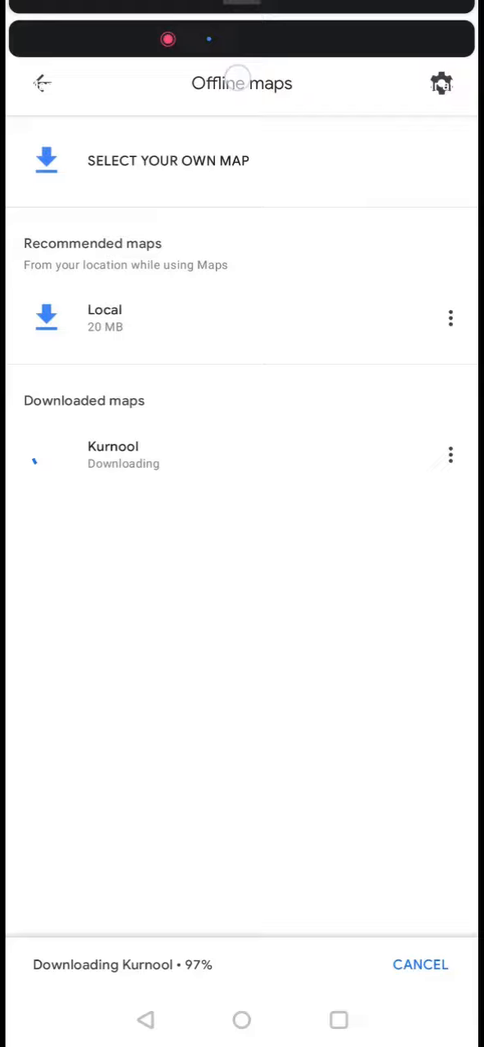
After the 33 MB Kurnool map finishes, select its entry in Offline maps.
{"action": "left_click_drag", "start_coordinate": [242, 9], "coordinate": [243, 327]}
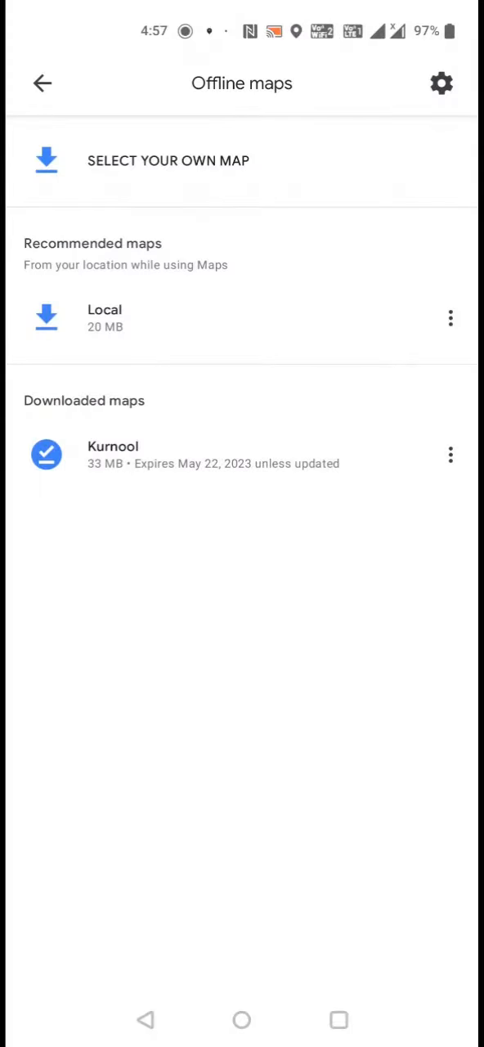
{"action": "left_click", "coordinate": [112, 455]}
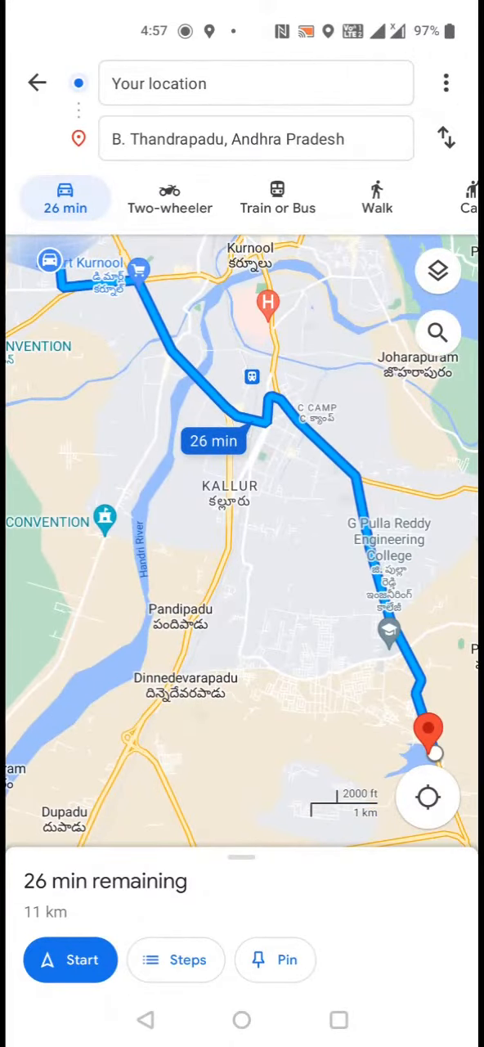
Start the 26 min, 11 km driving route to B. Thandrapadu.
{"action": "left_click", "coordinate": [70, 958]}
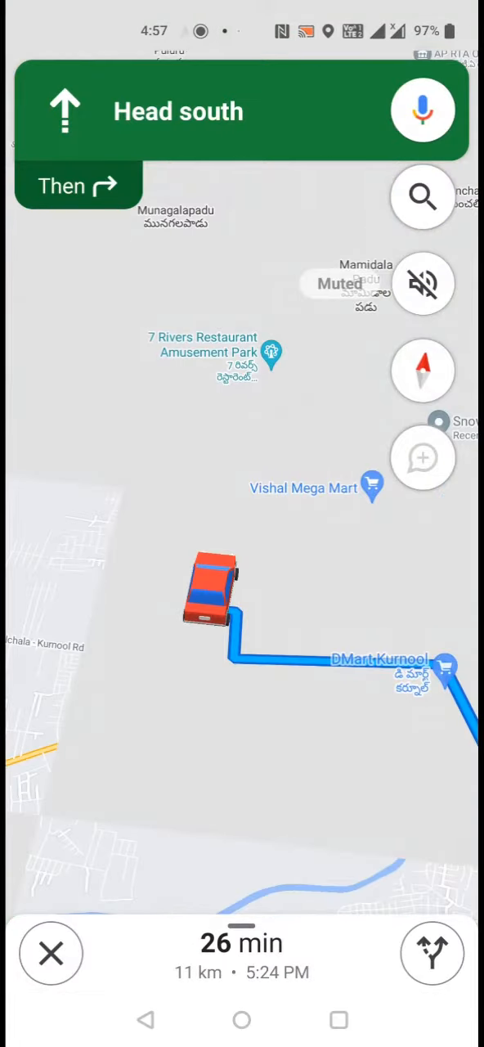